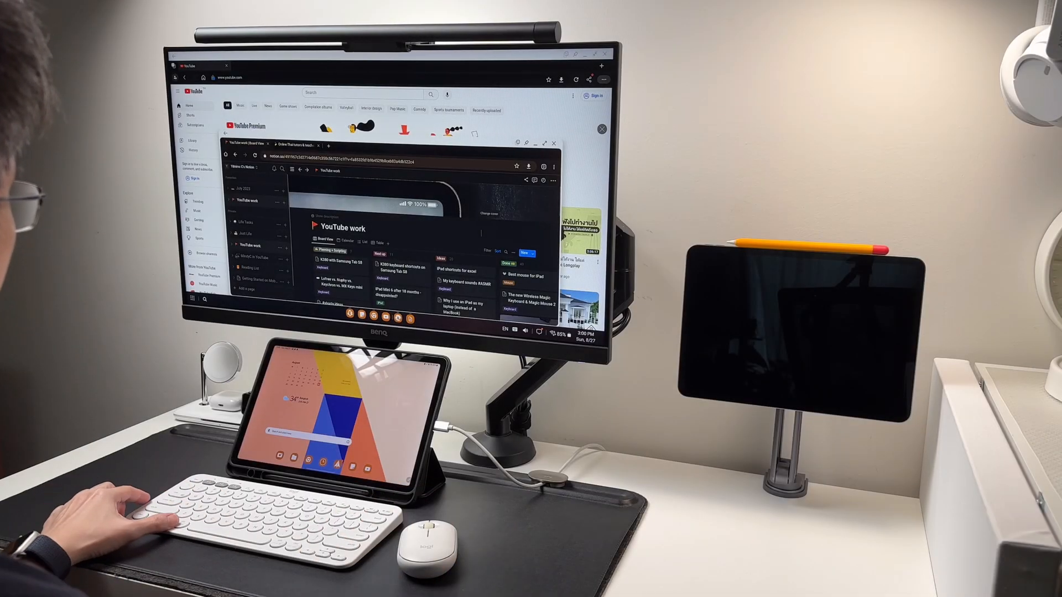
- Cycle through the open DeX apps with Alt+Tab, leaving the YouTube window
key("alt+tab")
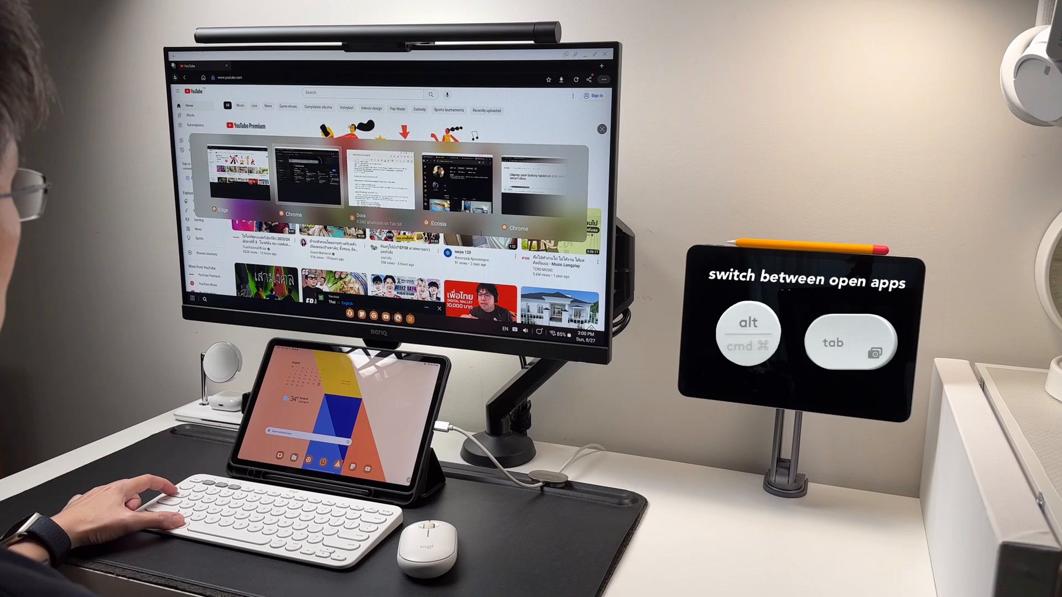
key("alt+tab")
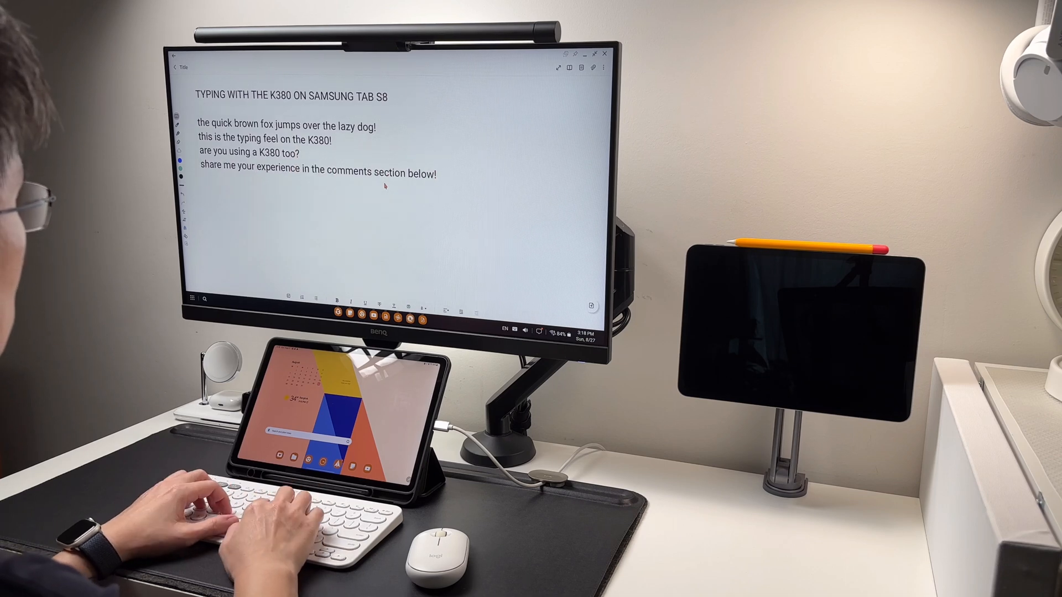
- Delete the trailing words so the note's last line ends at 'in the comments'
key("ctrl+backspace")
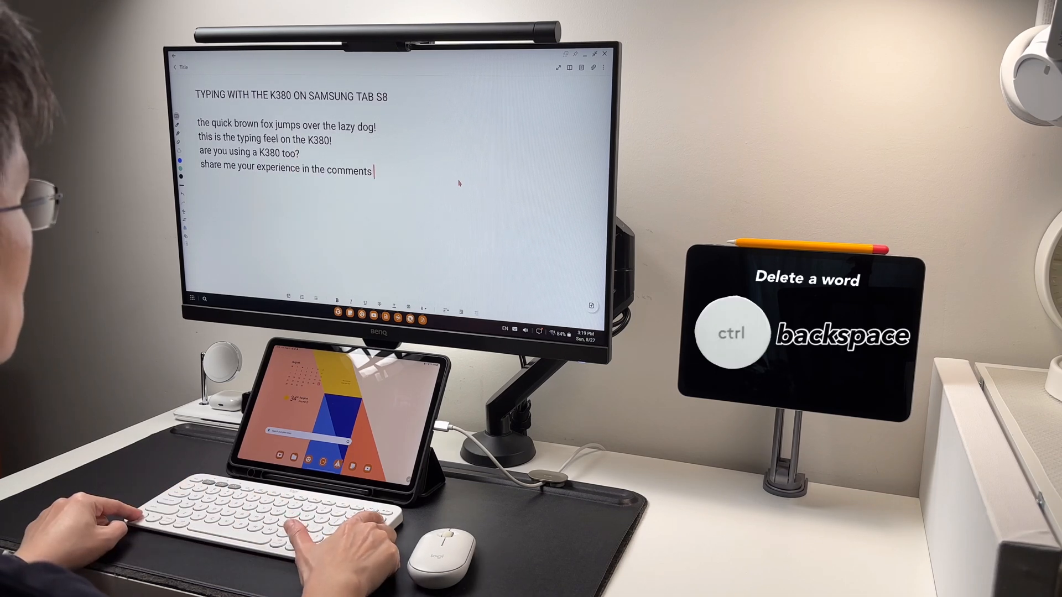
key("ctrl+backspace")
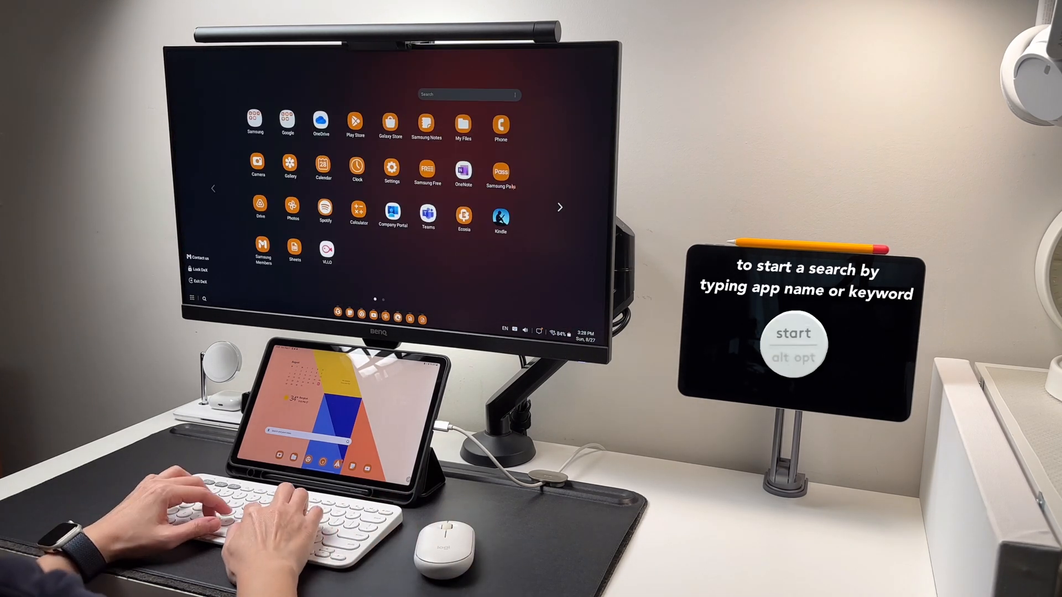
- Search the DeX app drawer for 'chr' to locate Chrome
type("chr")
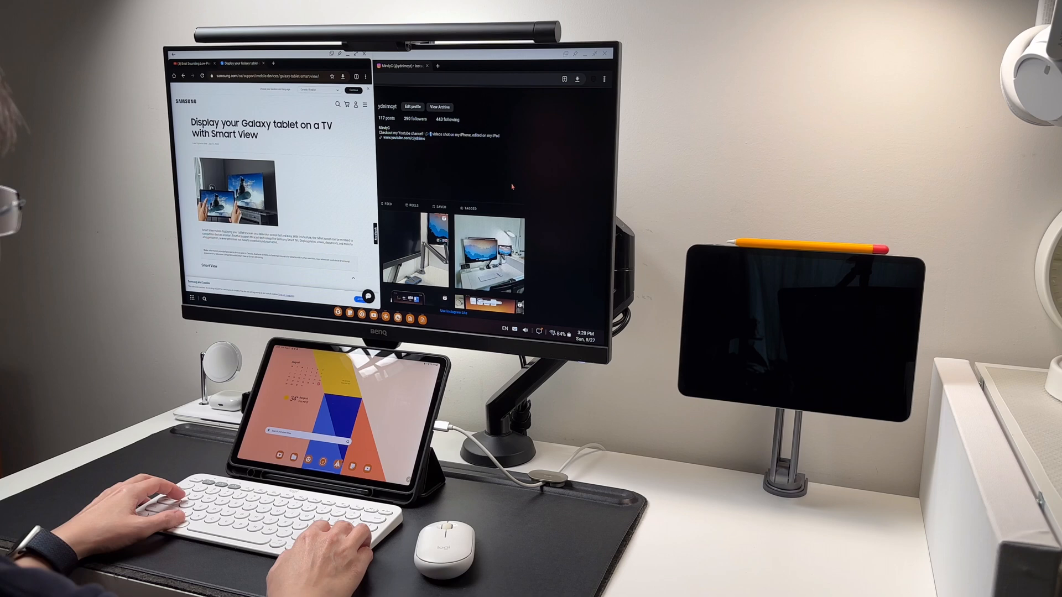
- Step forward through the Chrome tabs, then jump to the last (WNBA) tab with Ctrl+9
key("ctrl+tab")
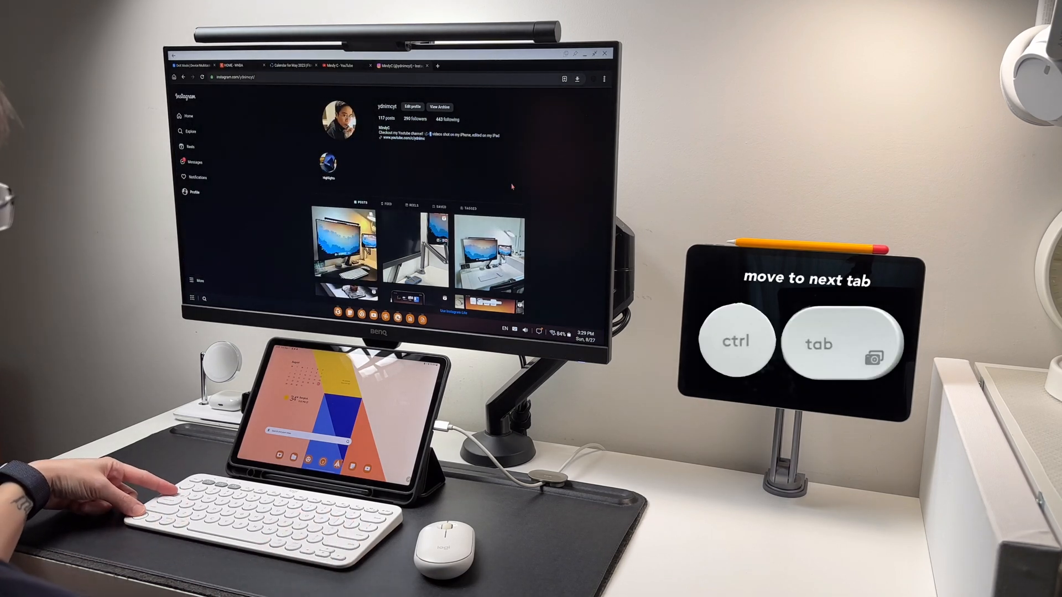
key("ctrl+tab")
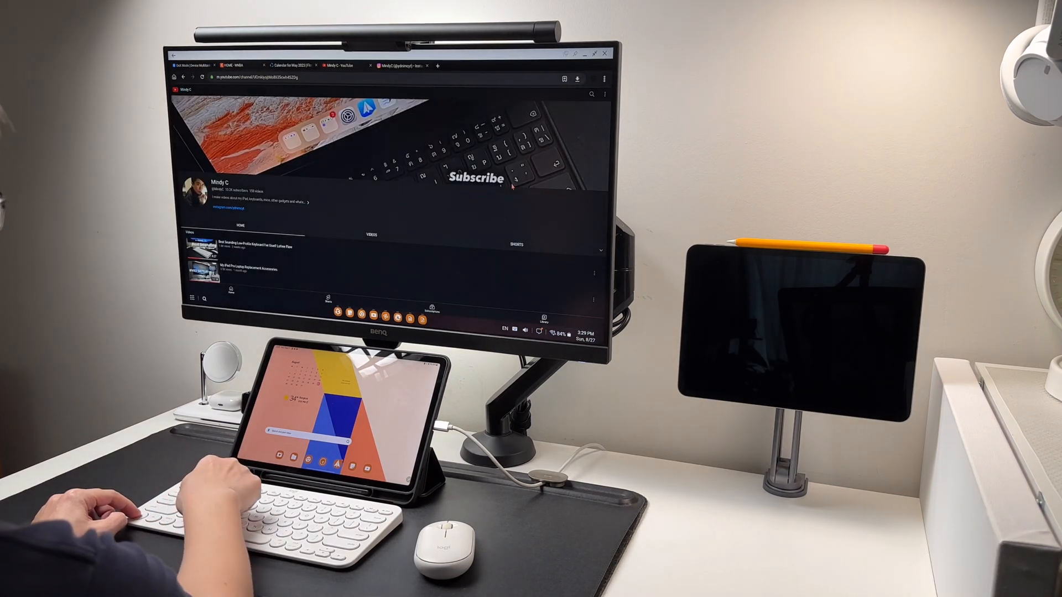
key("ctrl+9")
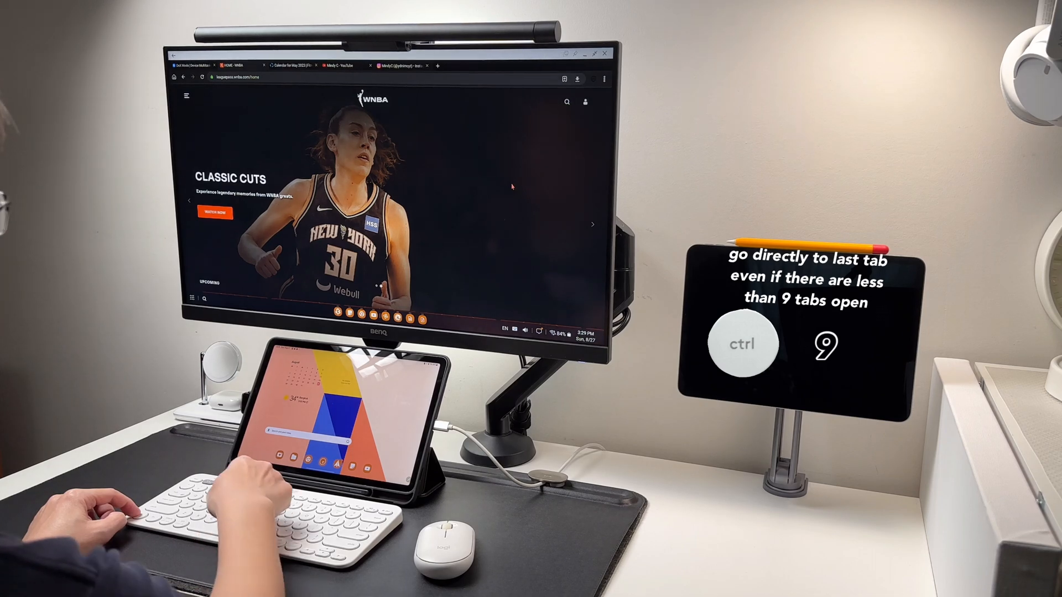
key("ctrl+9")
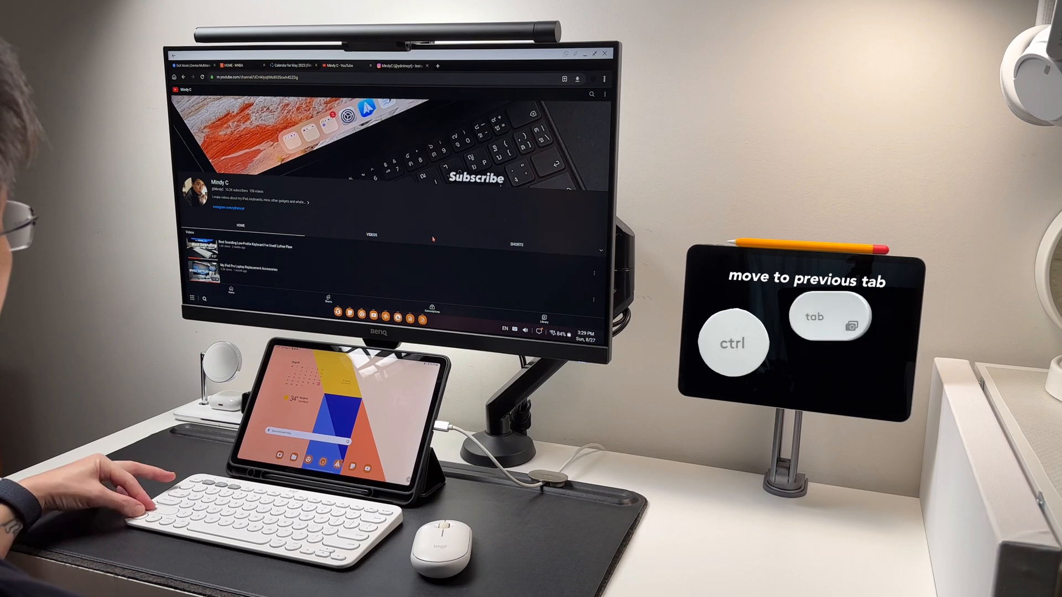
- Step back two tabs, then start a new tab showing the Ecosia start page
key("ctrl+shift+tab")
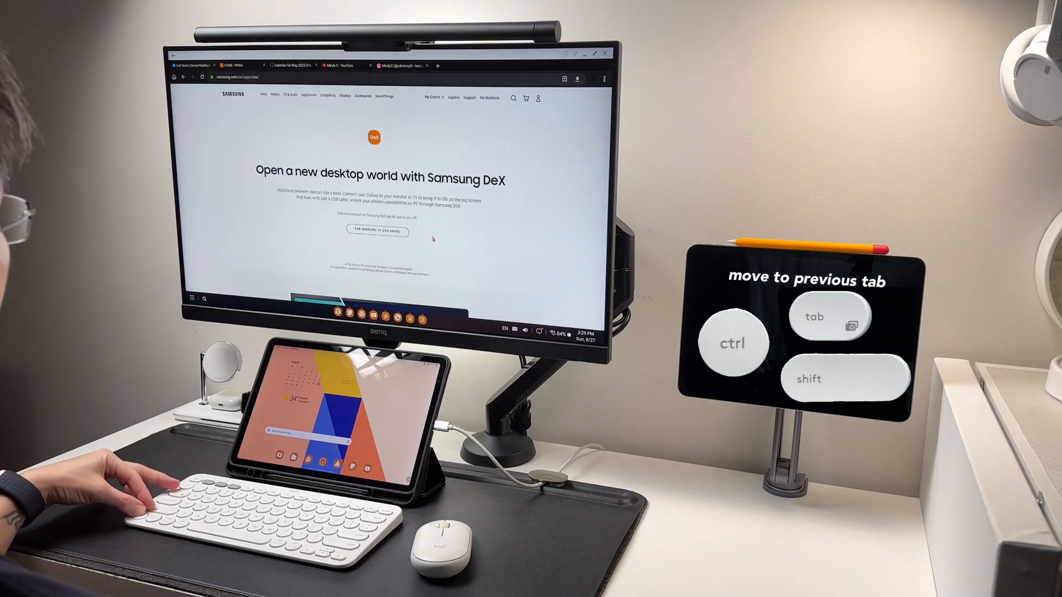
key("ctrl+shift+tab")
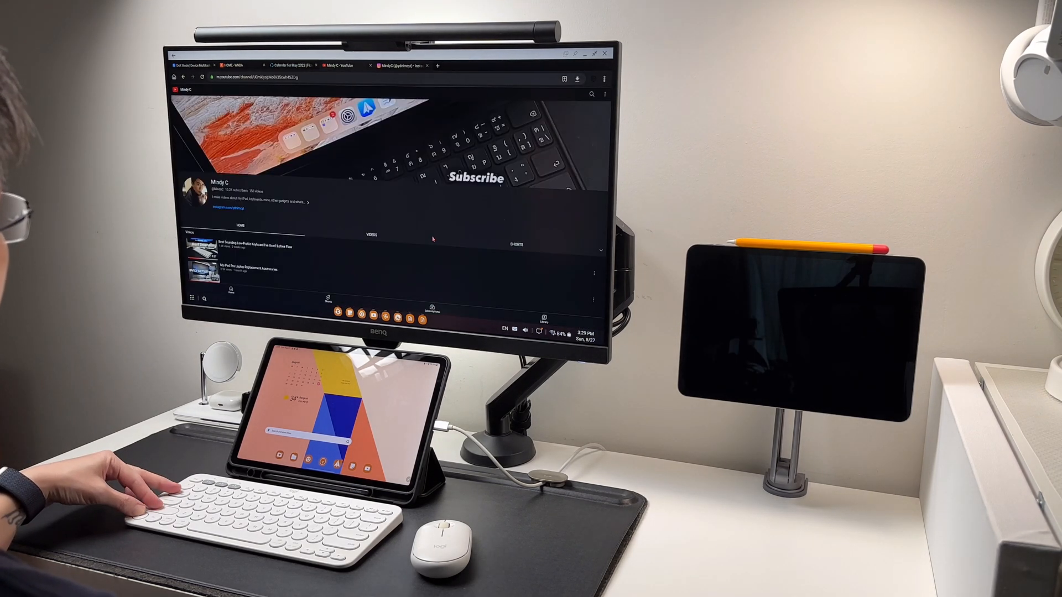
key("ctrl+t")
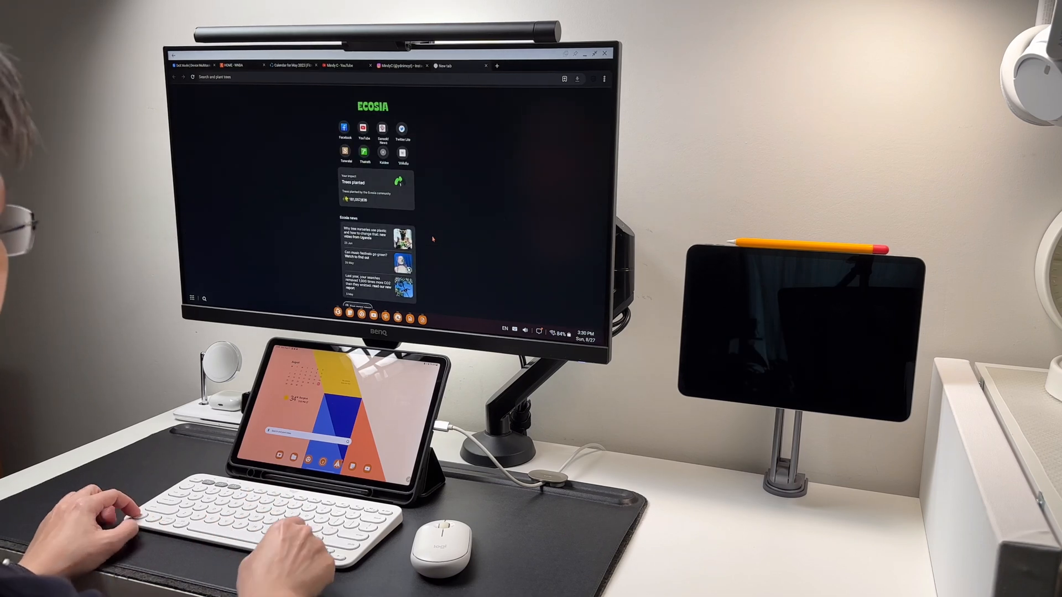
- Focus the Ecosia address bar and enter 'google' as a search
key("ctrl+l")
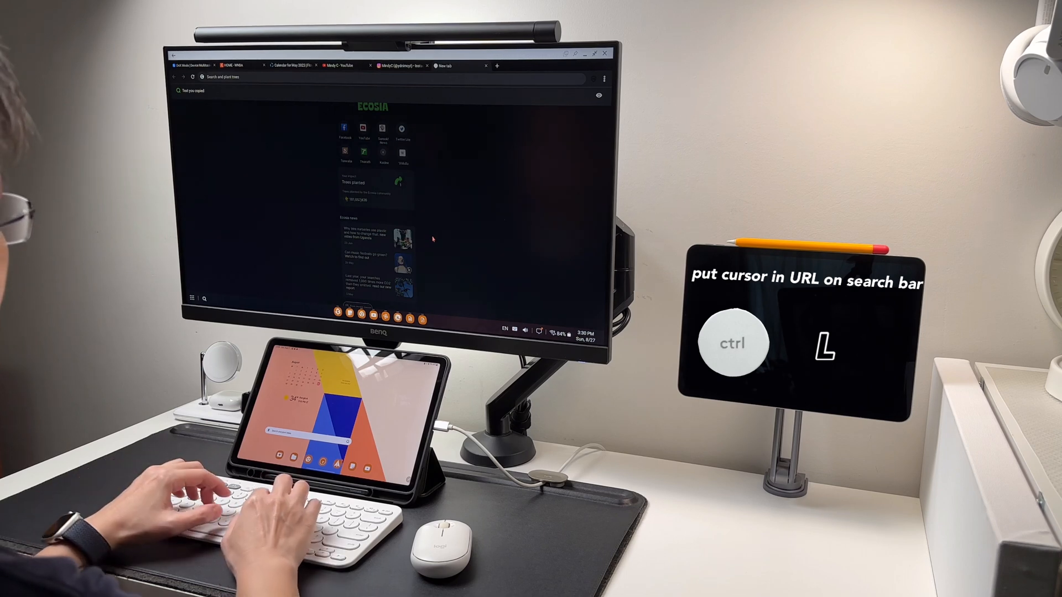
key("ctrl+l")
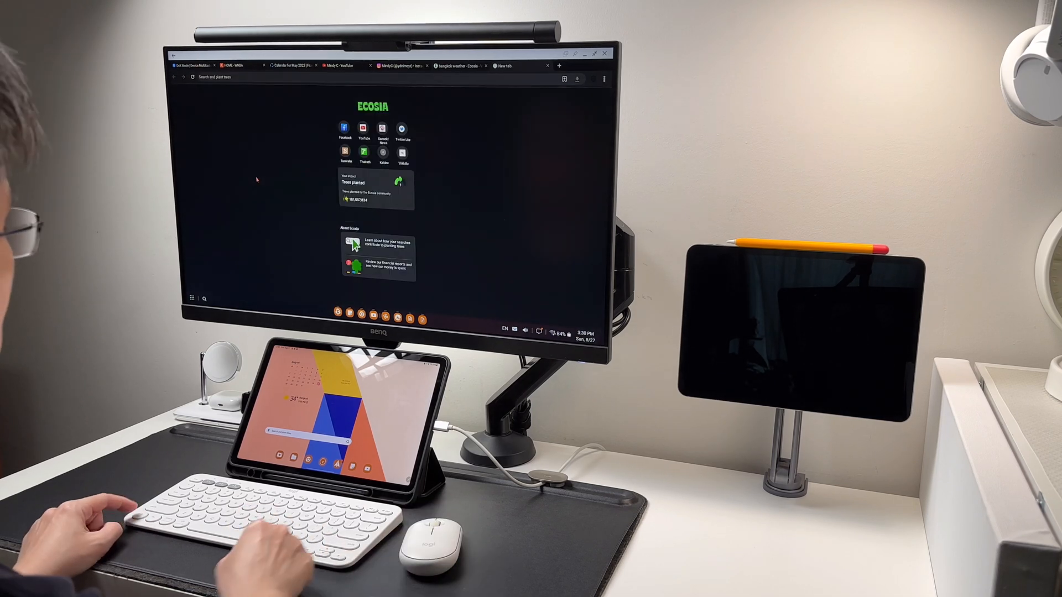
type("google")
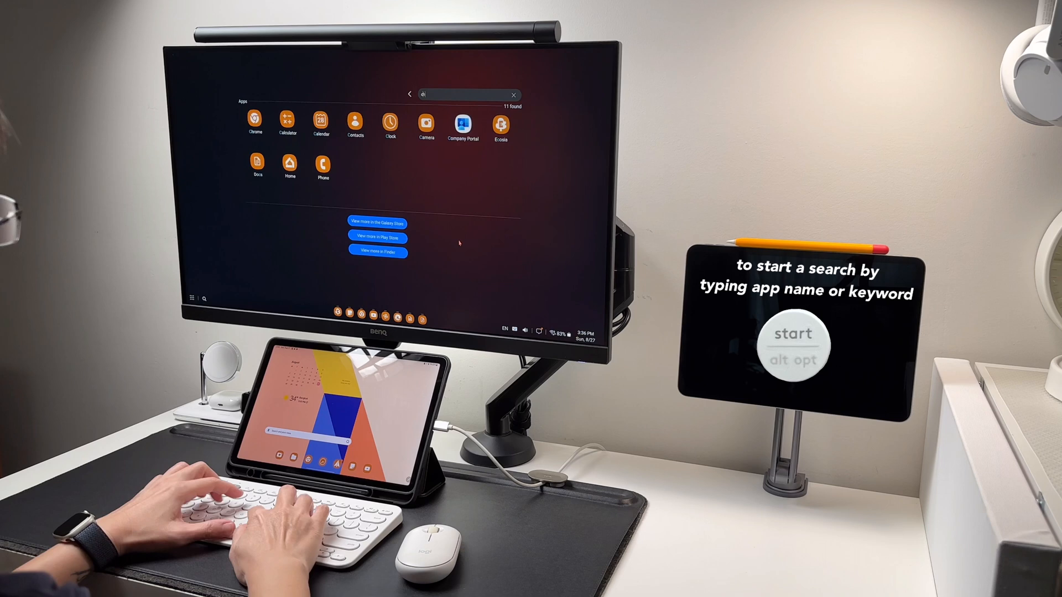
- Search the DeX apps for 'chr' and launch Chrome from the results
type("chrom")
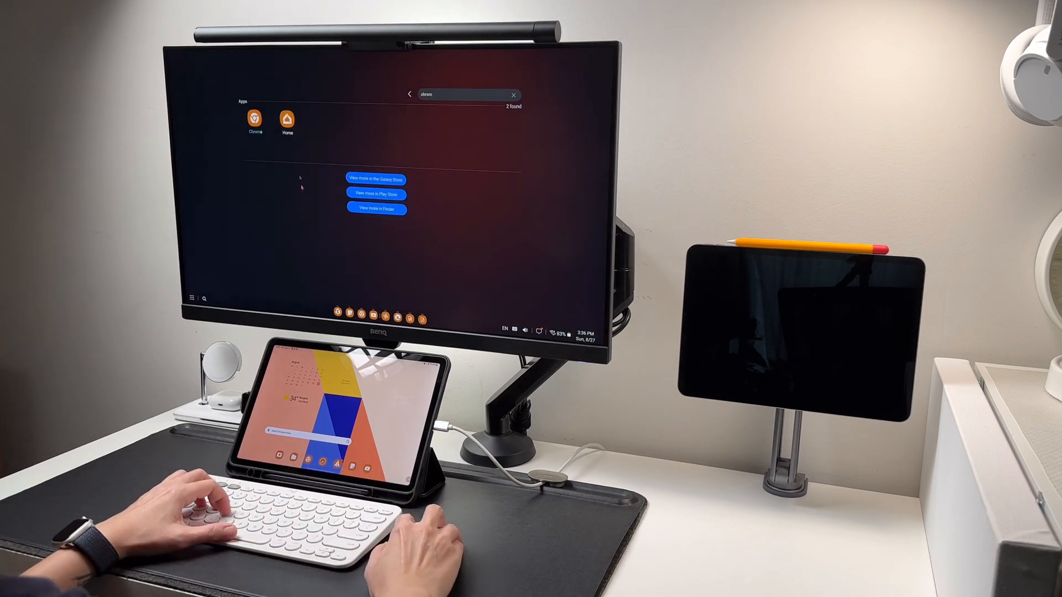
left_click(254, 120)
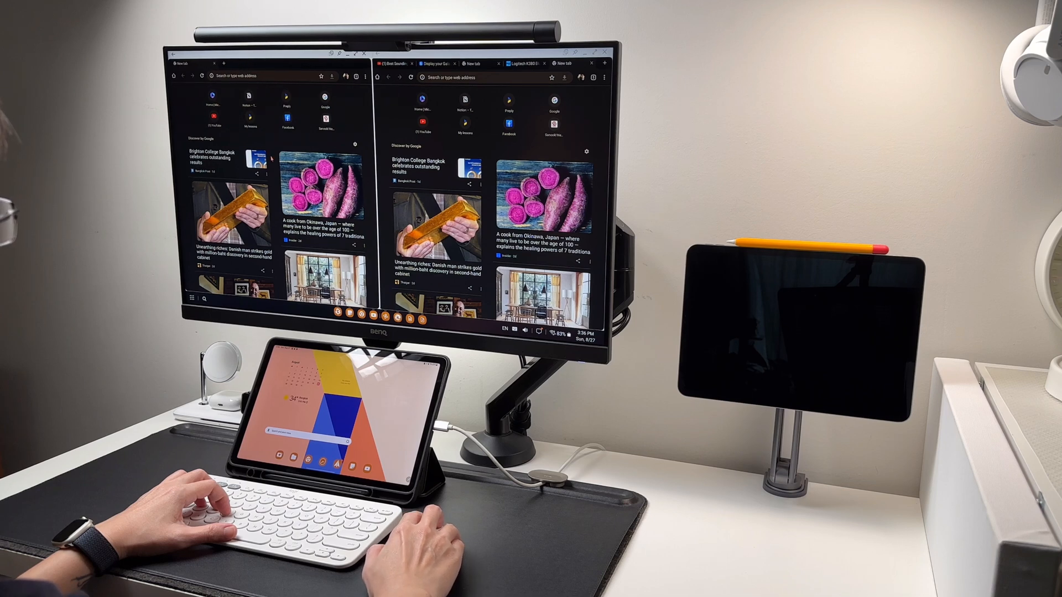
- Open the Homes & Gardens article in the left Chrome window, then search apps for 'eco'
scroll("down", 3)
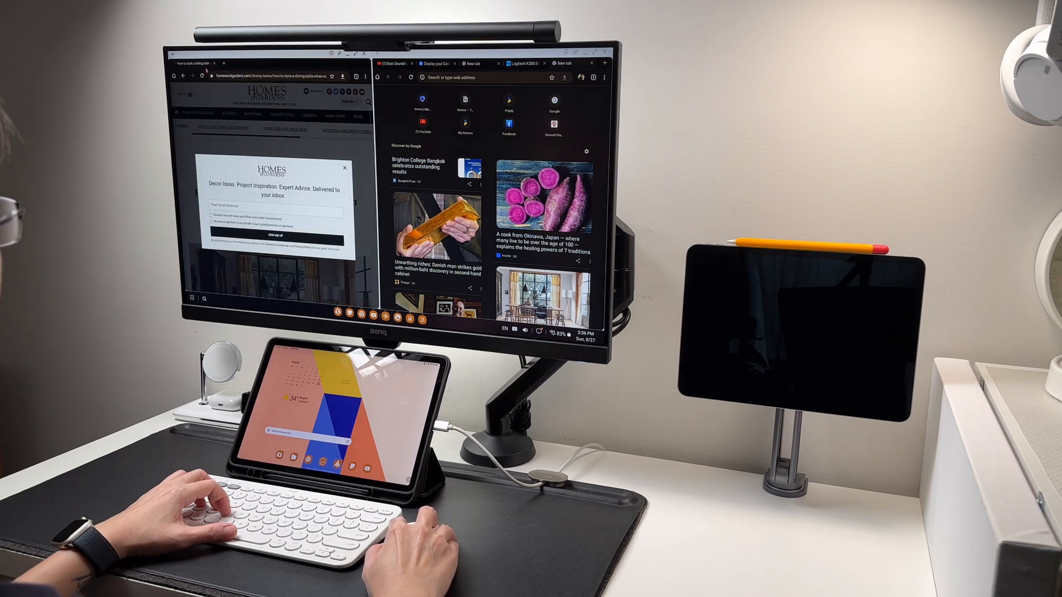
left_click(344, 167)
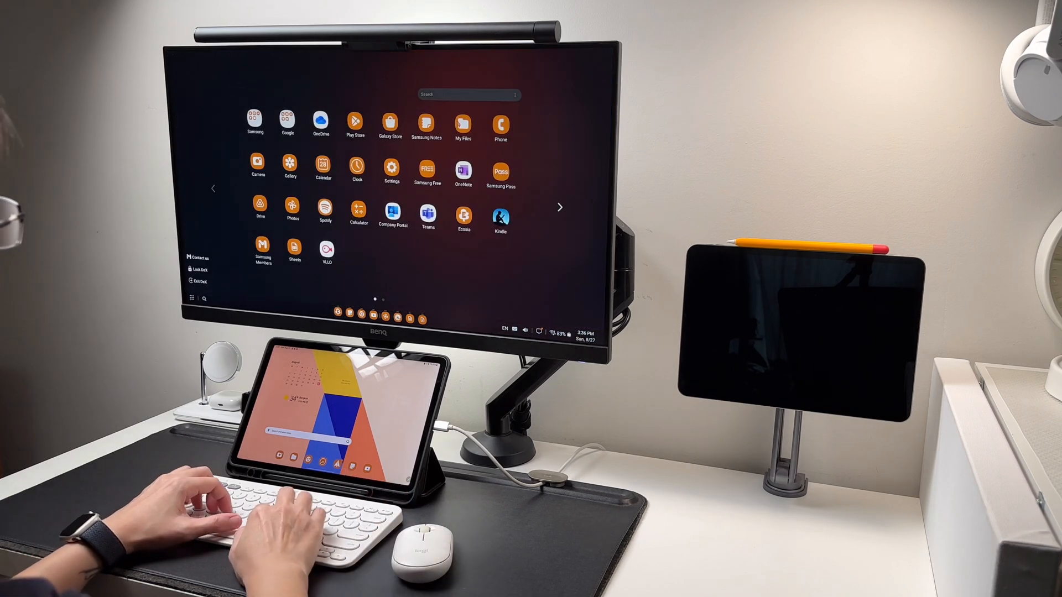
type("eco")
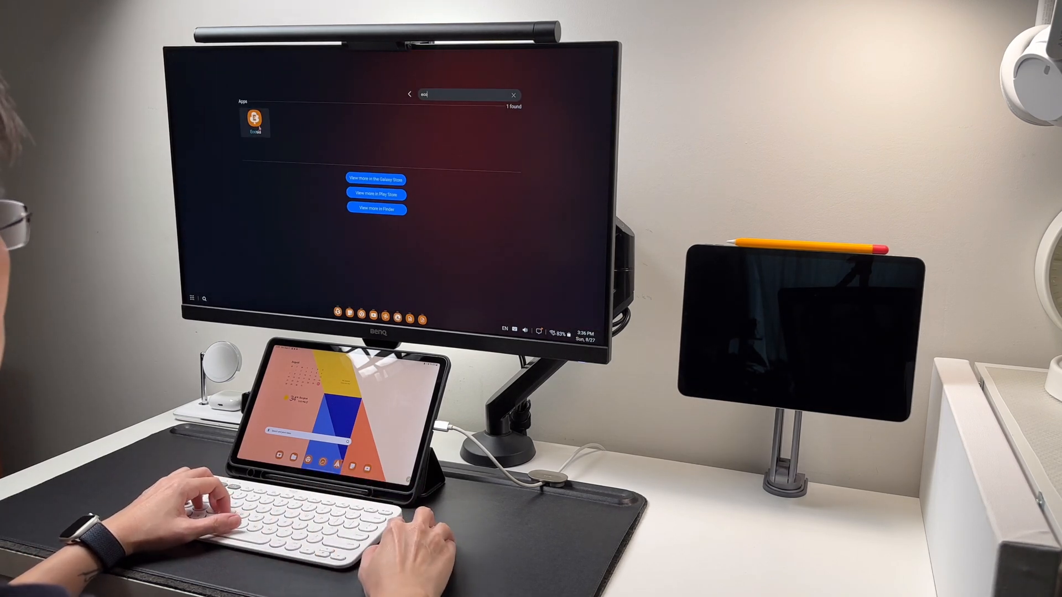